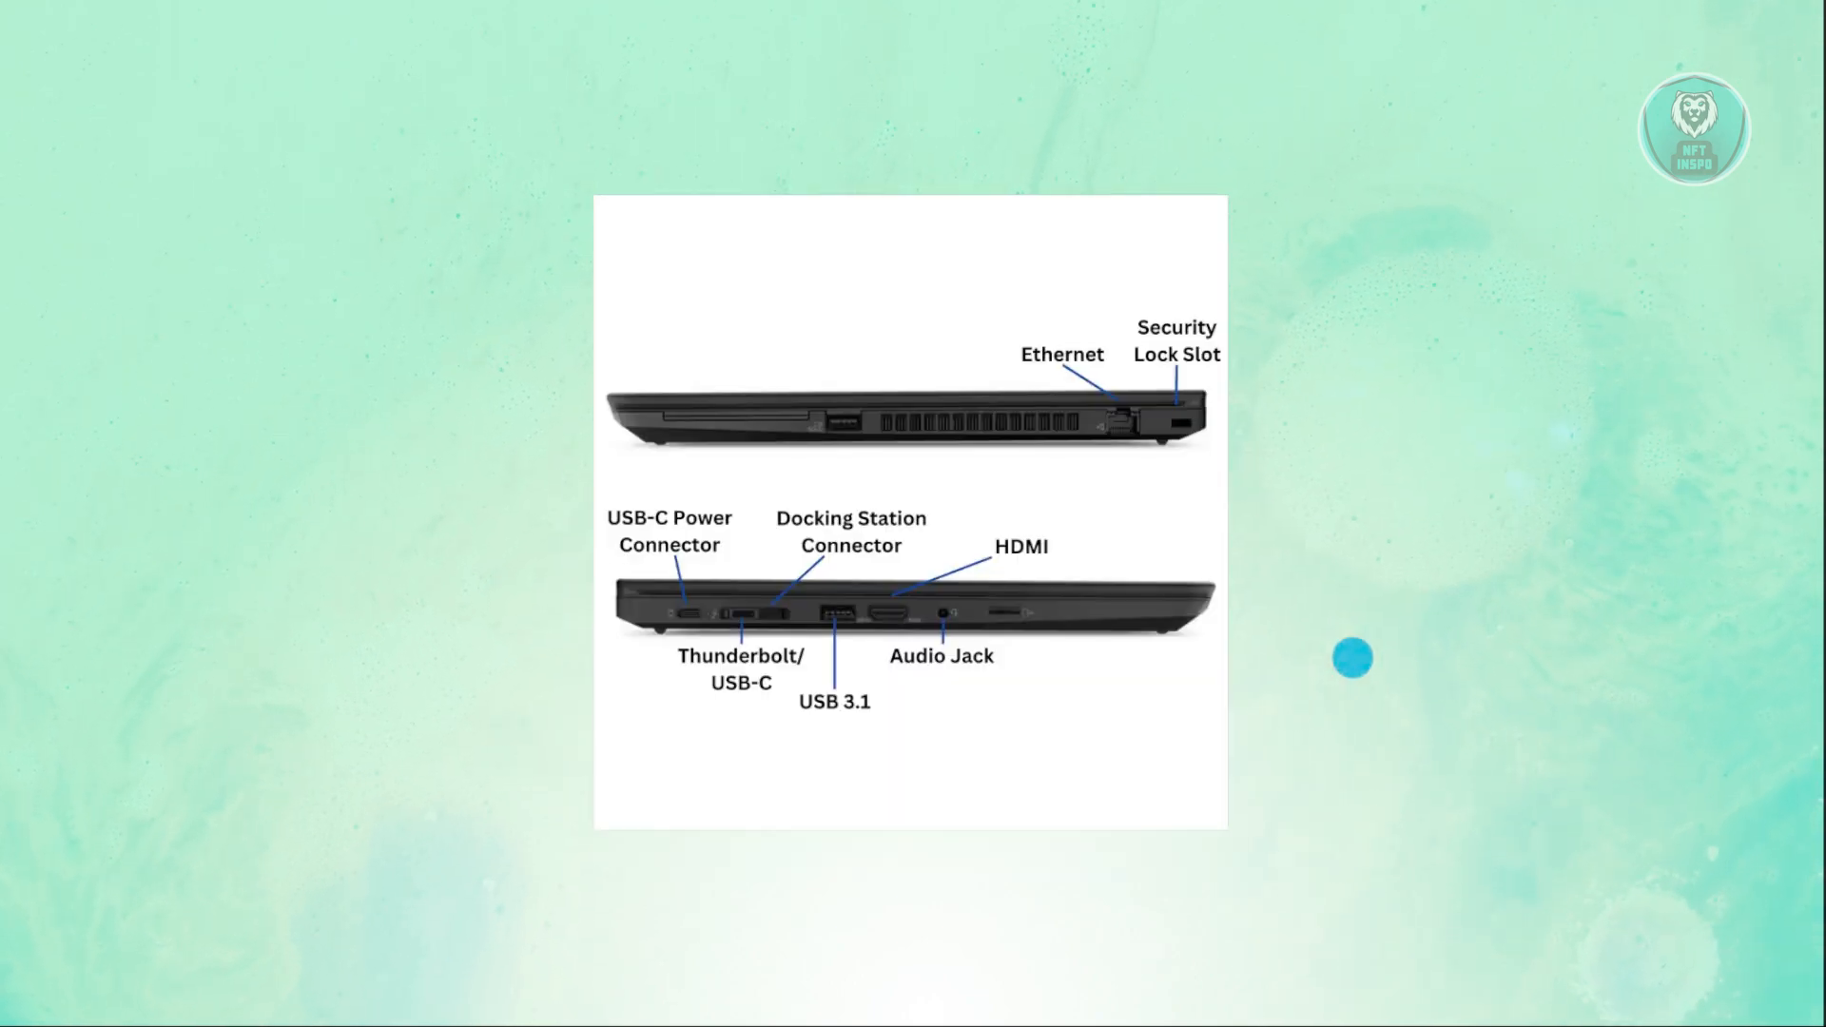
{"action": "mouse_move", "coordinate": [1113, 652]}
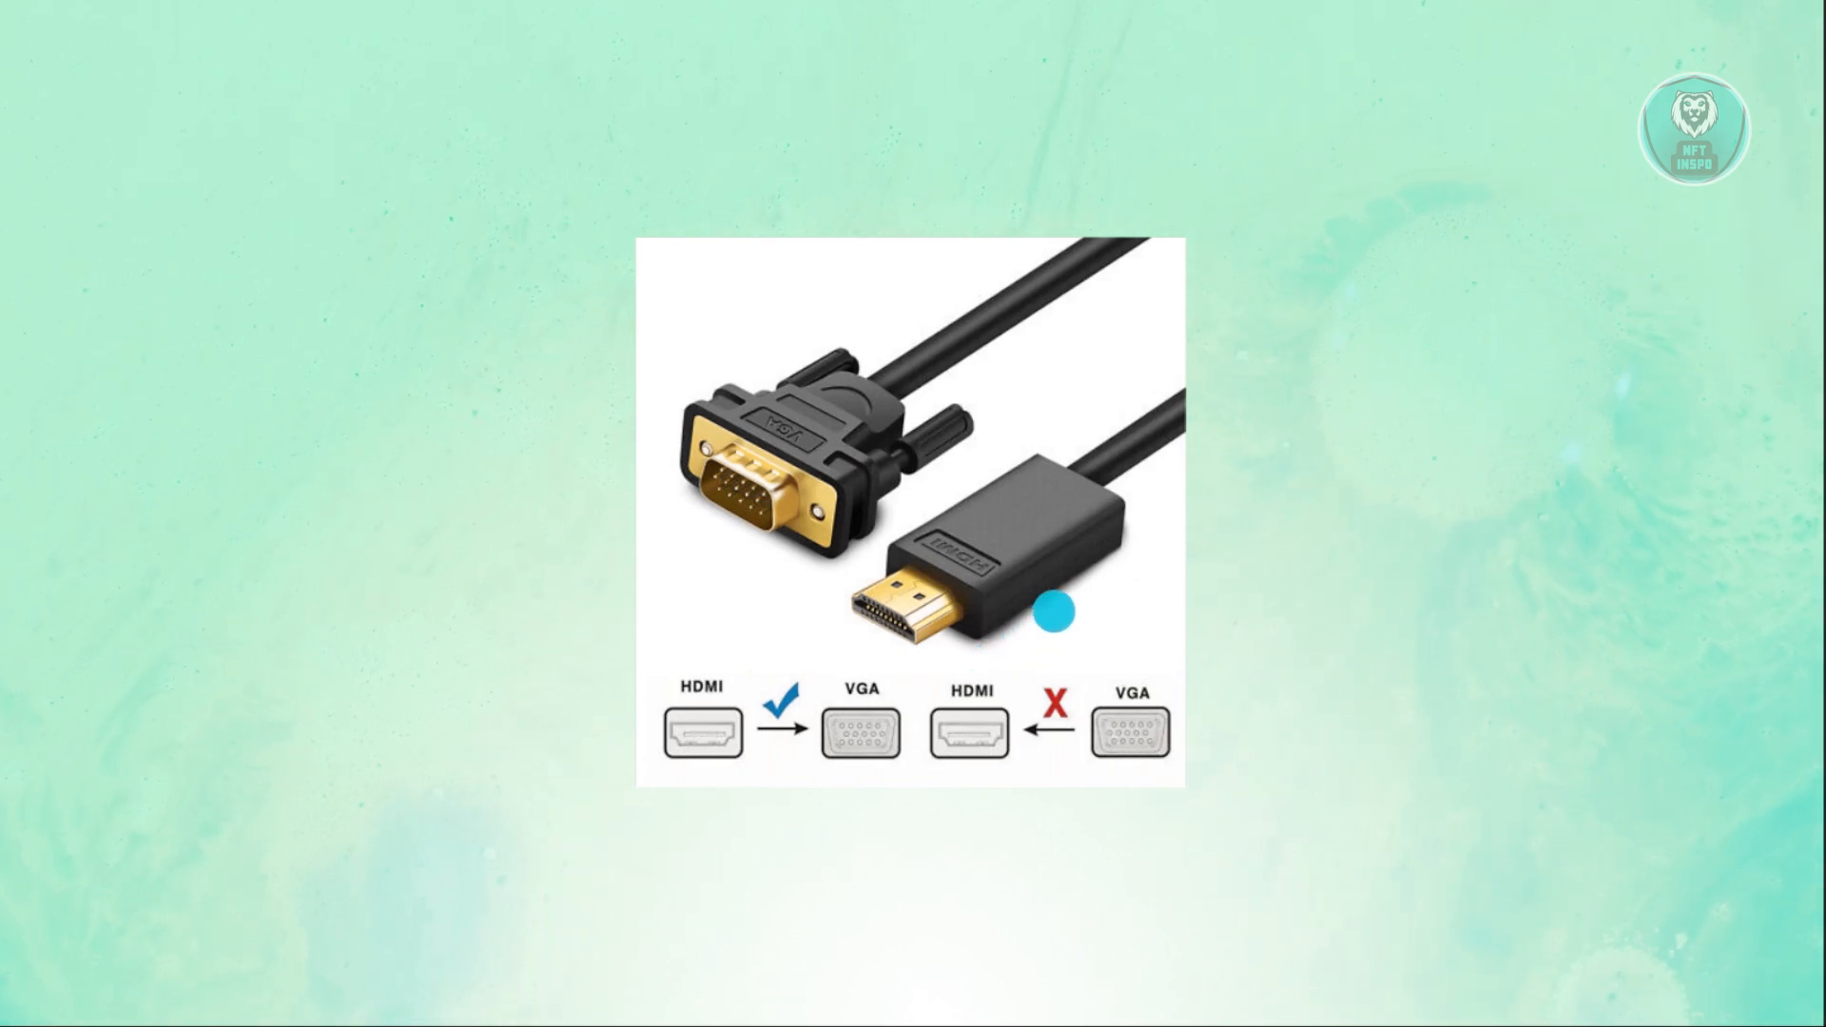
{"action": "mouse_move", "coordinate": [921, 325]}
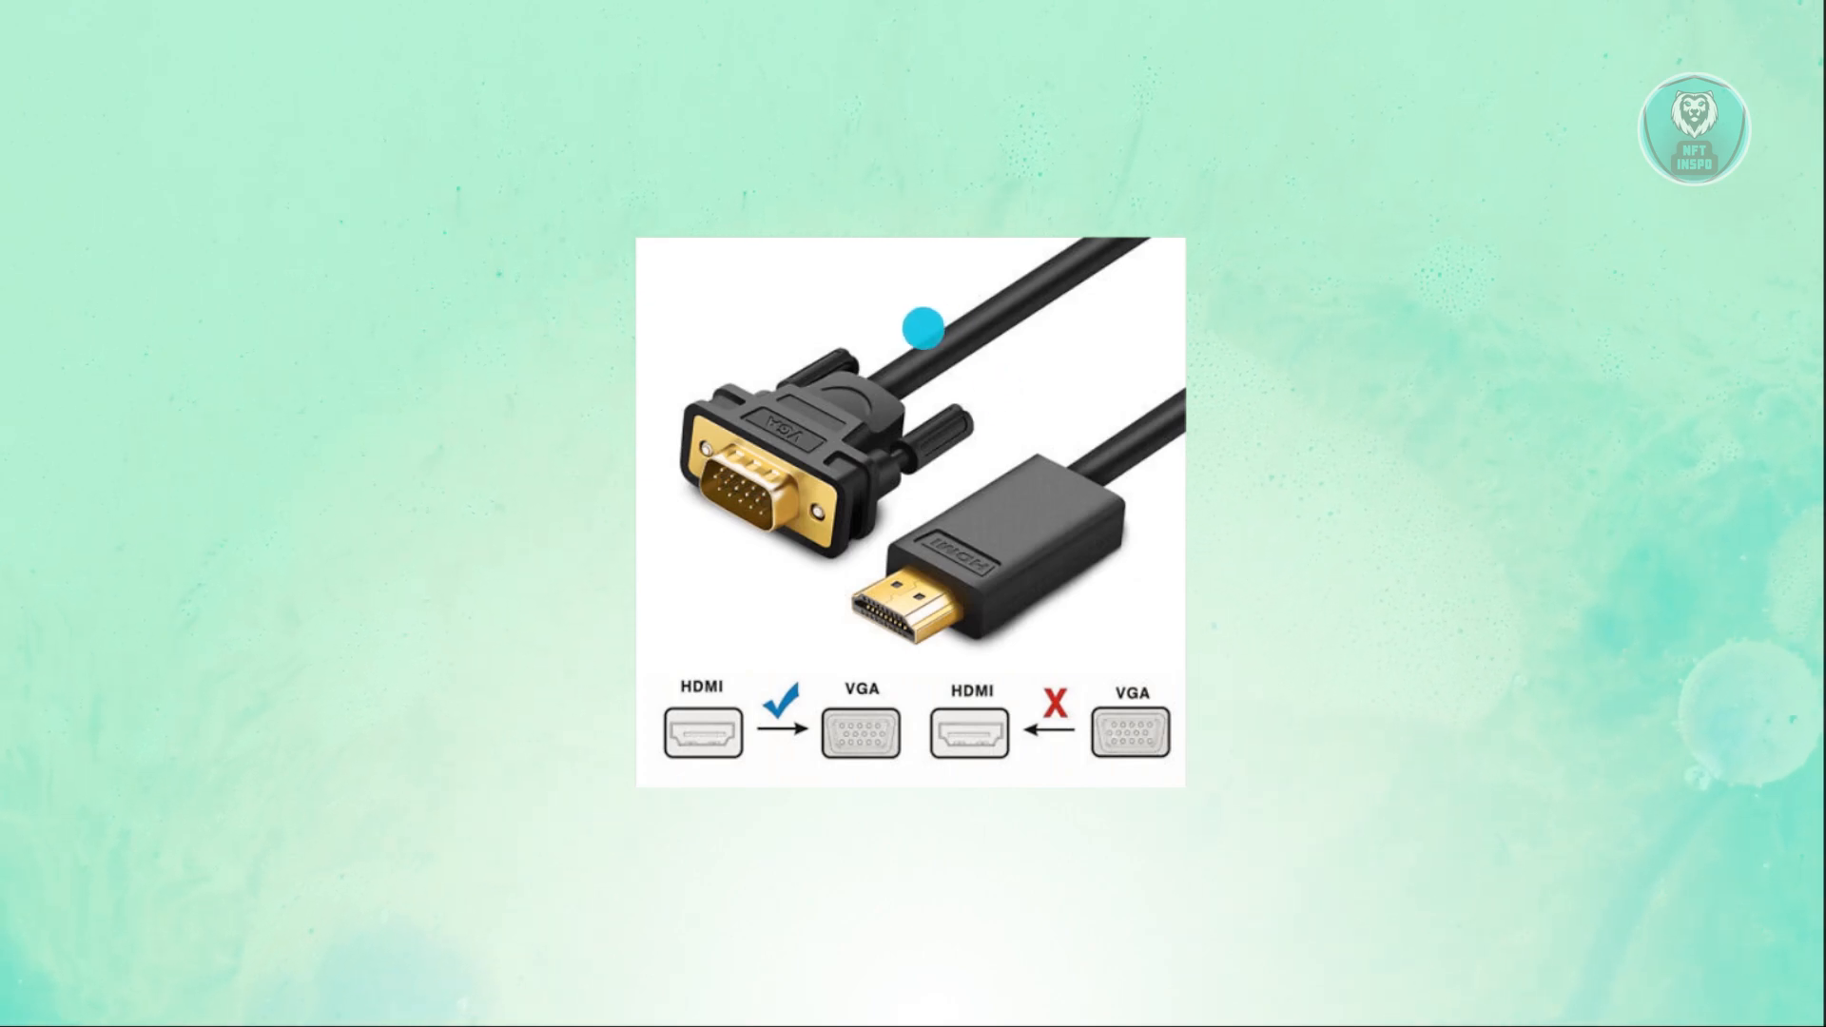
{"action": "mouse_move", "coordinate": [1115, 612]}
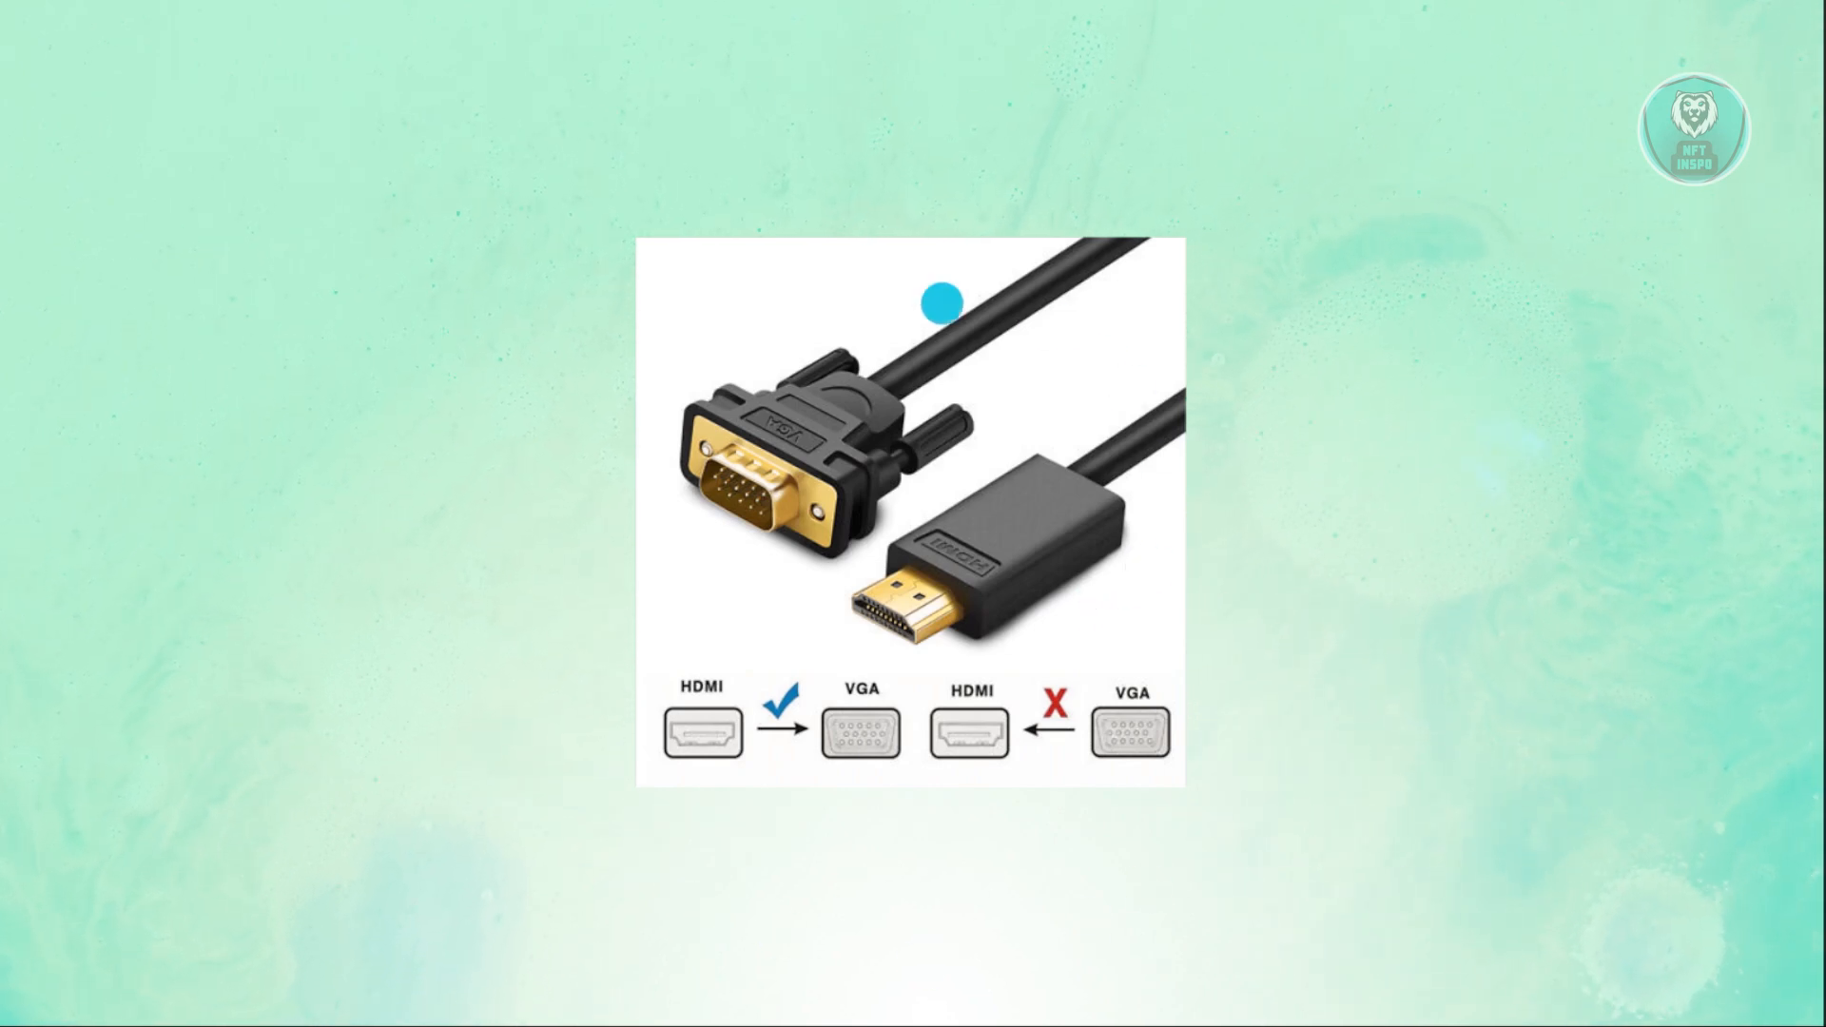
{"action": "mouse_move", "coordinate": [850, 571]}
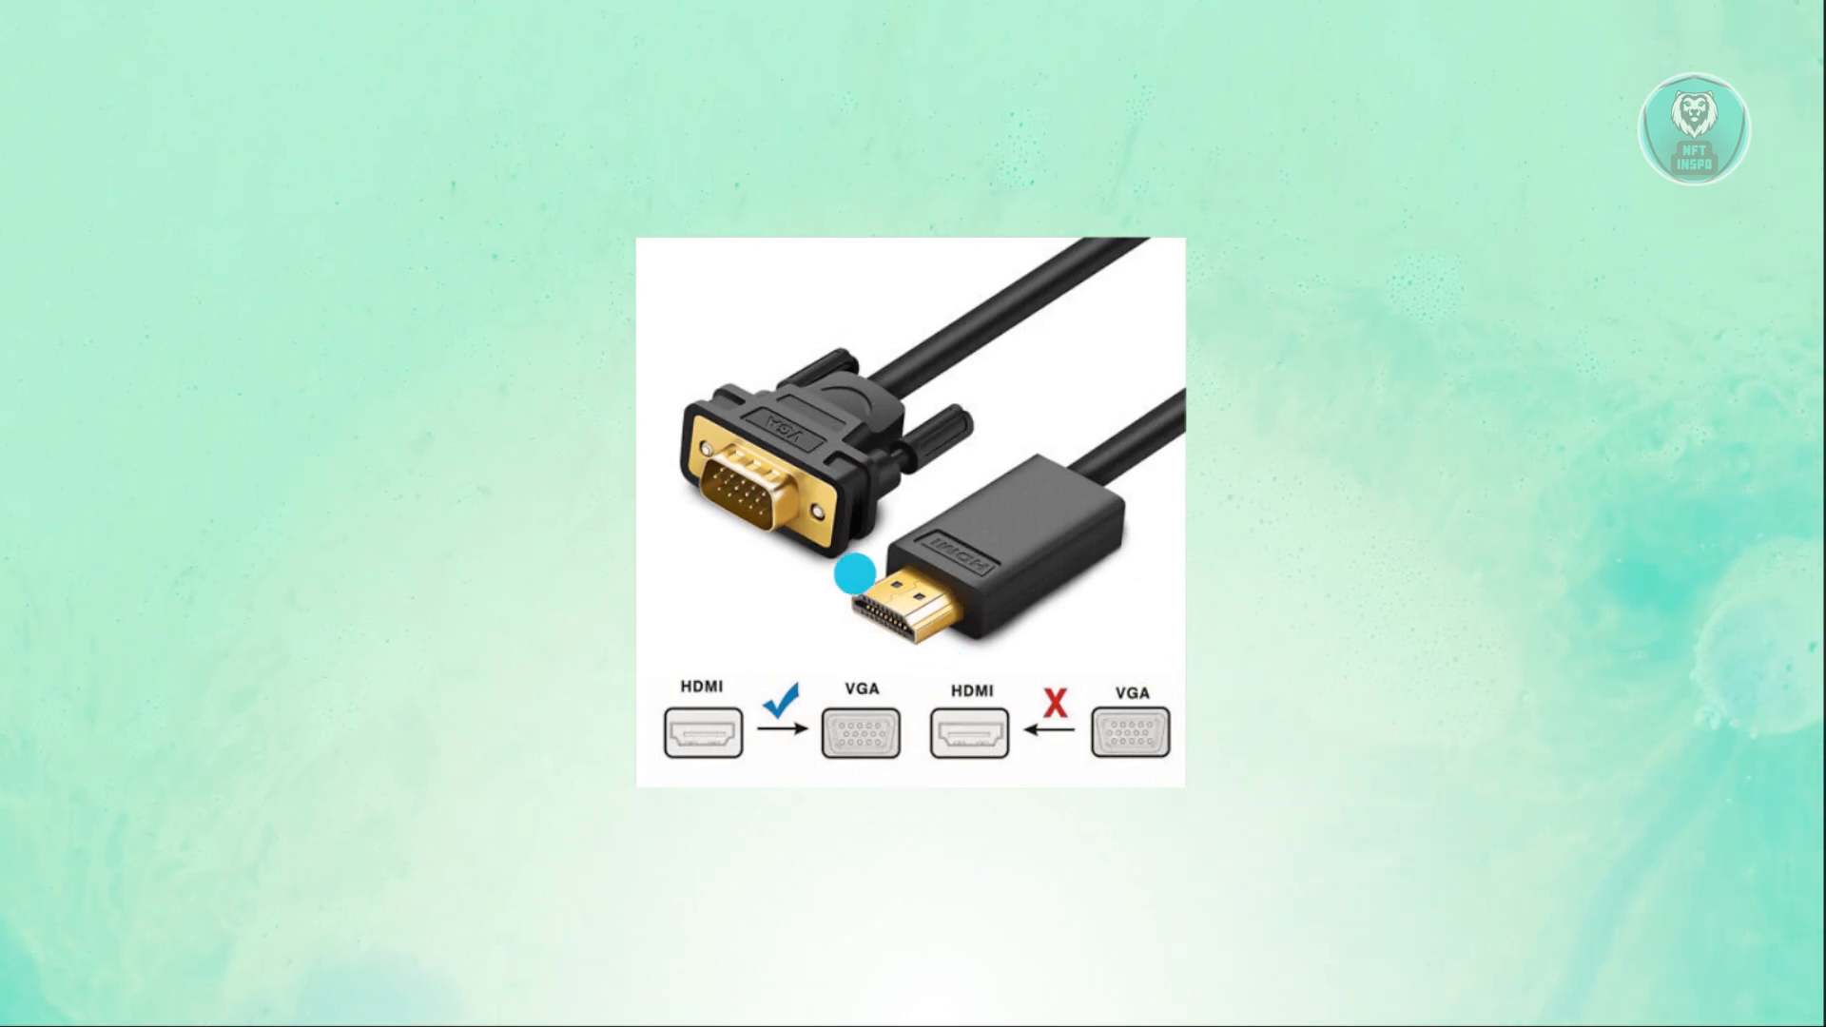